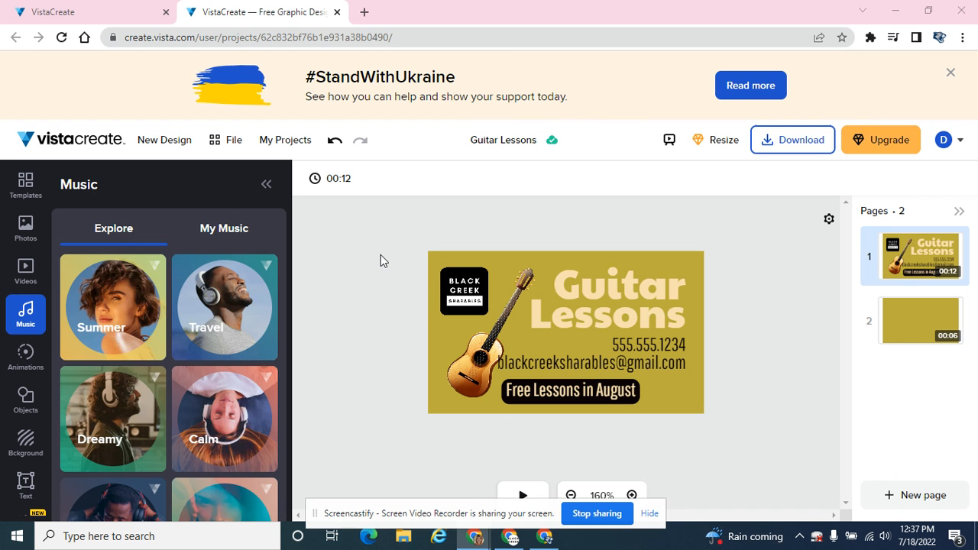
mouse_move(374, 253)
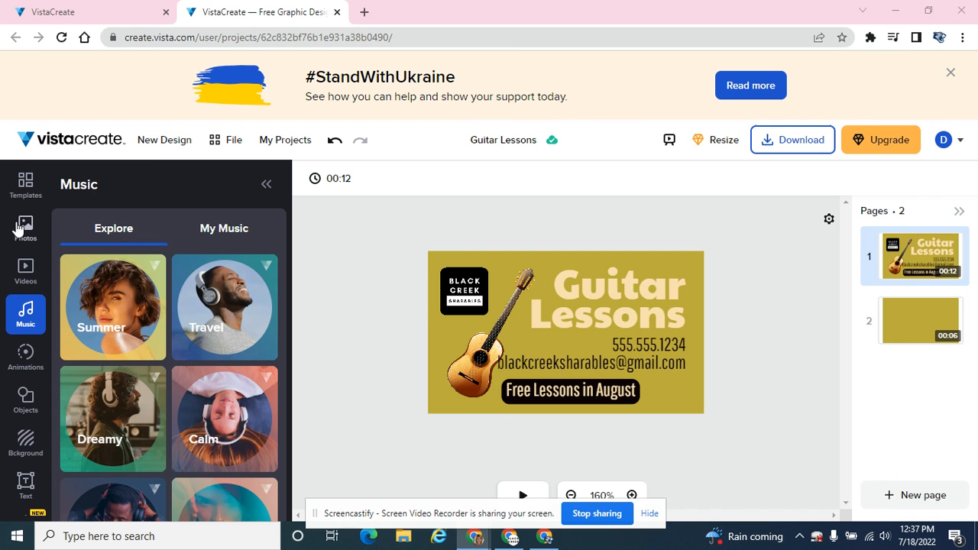
mouse_move(30, 320)
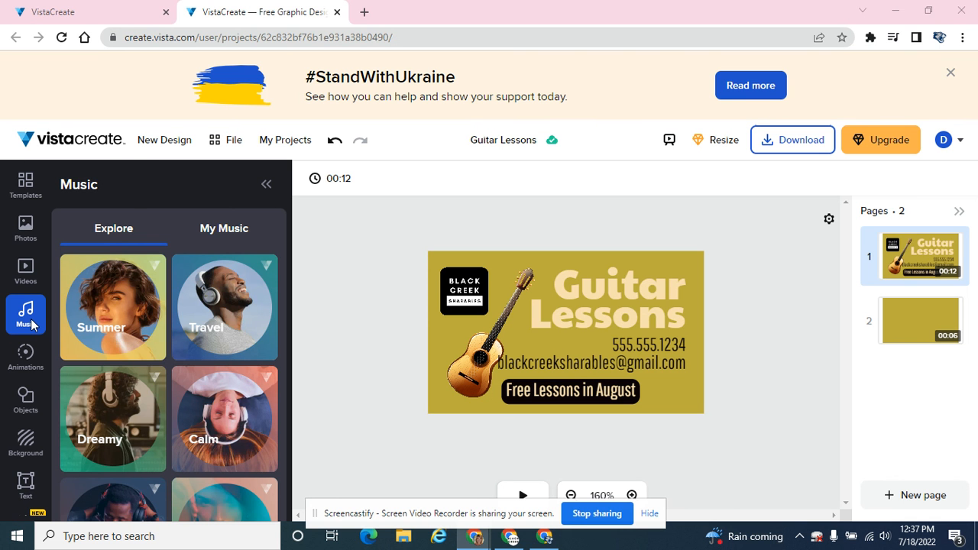
mouse_move(232, 258)
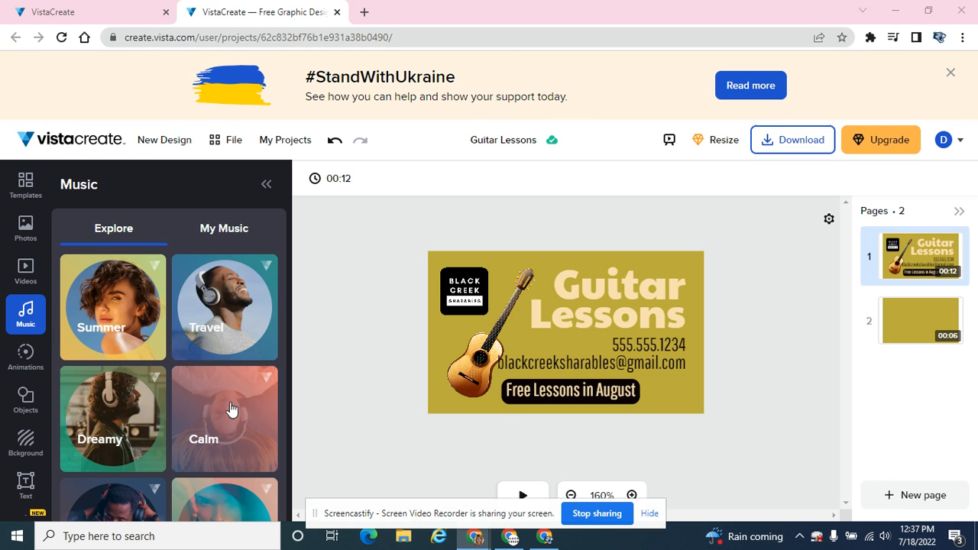
- Browse the Calm and Dreamy stock music categories, previewing the Silent Night track
click(224, 418)
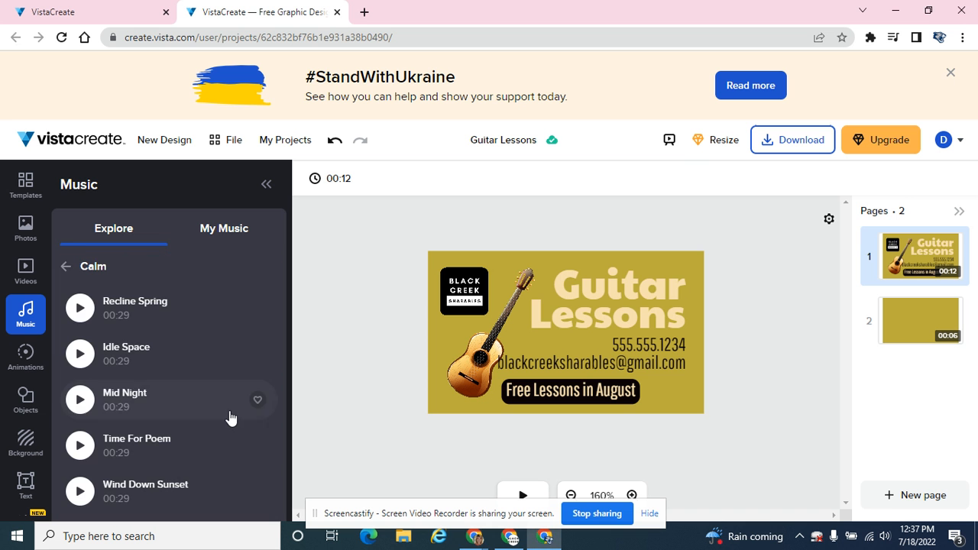
mouse_move(72, 374)
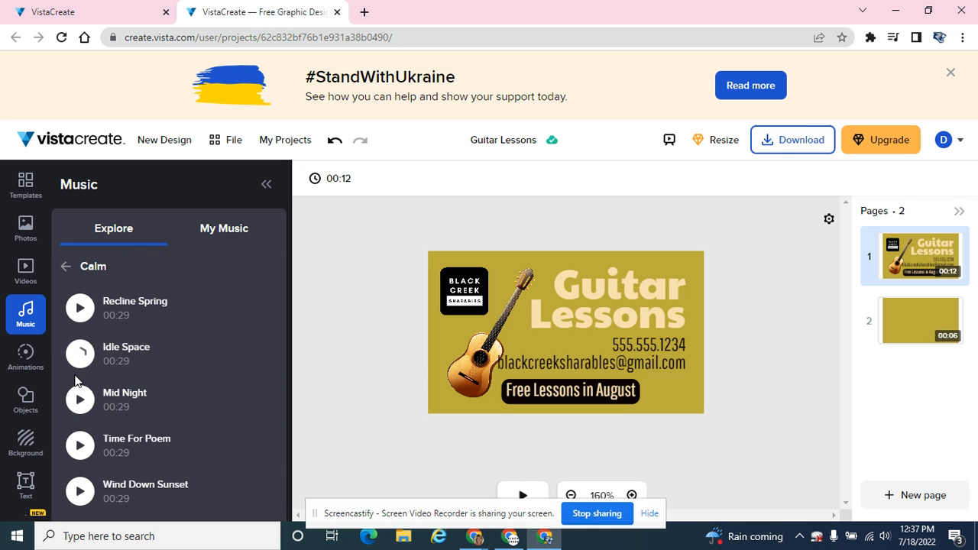
click(79, 353)
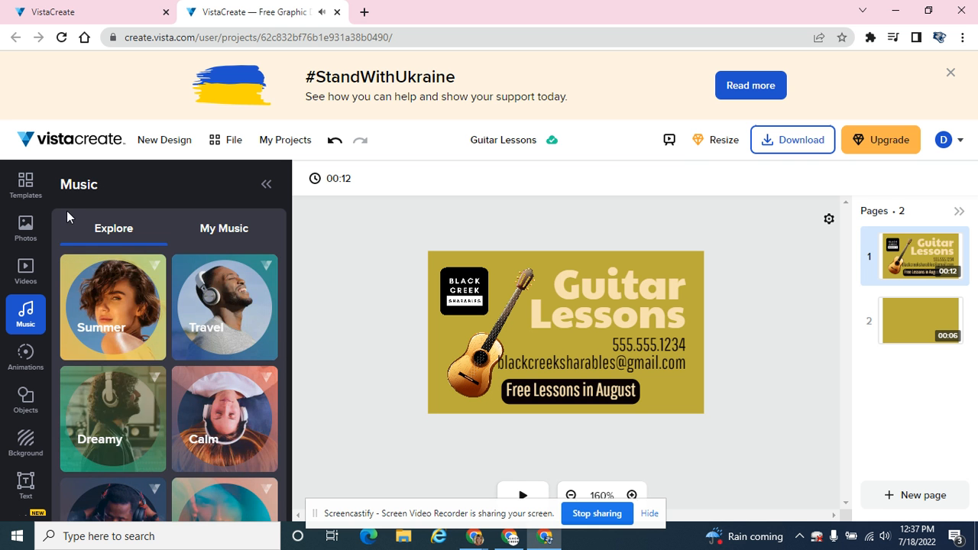
click(113, 418)
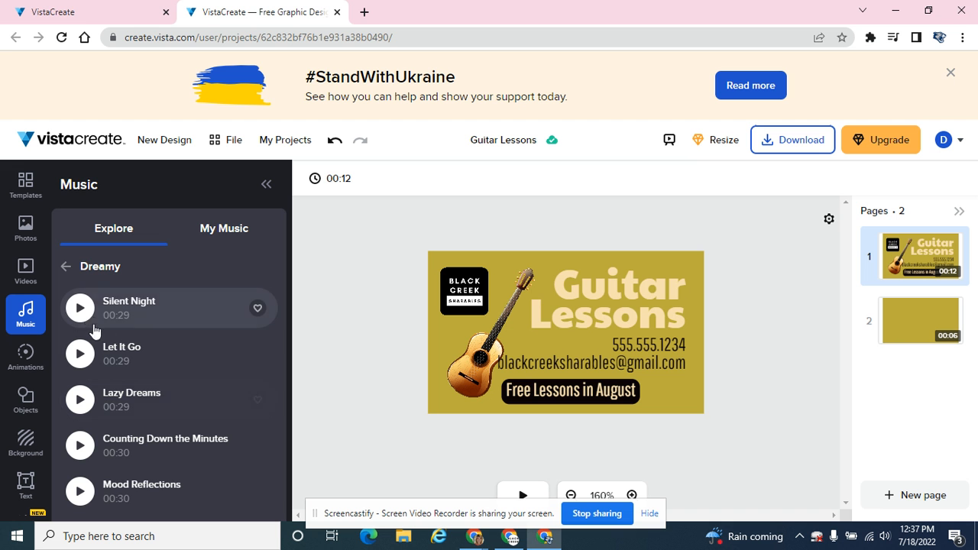
click(79, 308)
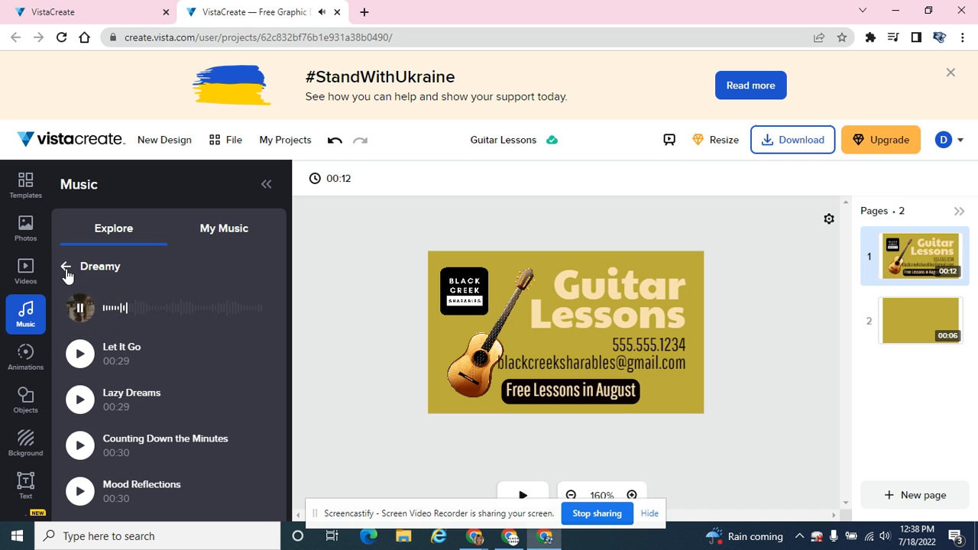
click(67, 267)
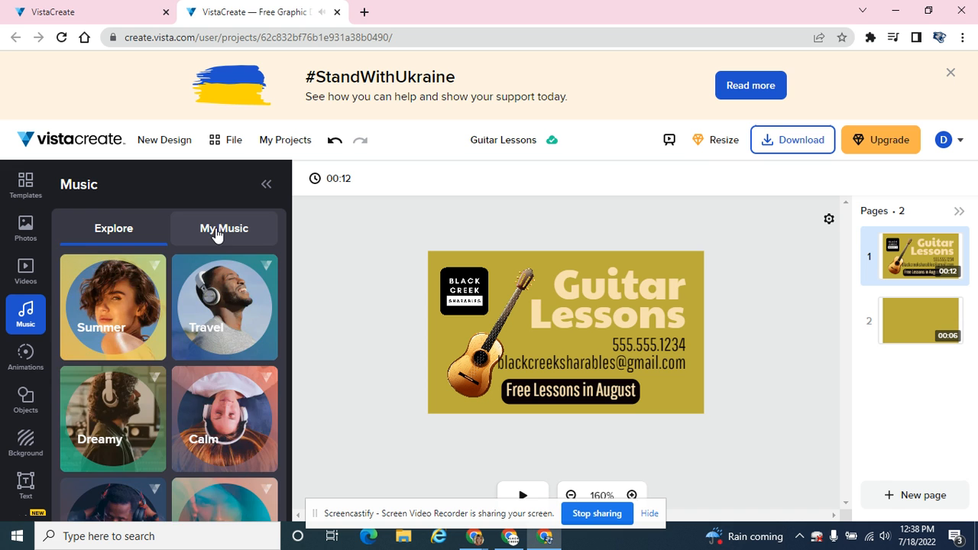
- Upload the guitar MP3 from Downloads into the My Music library
click(224, 228)
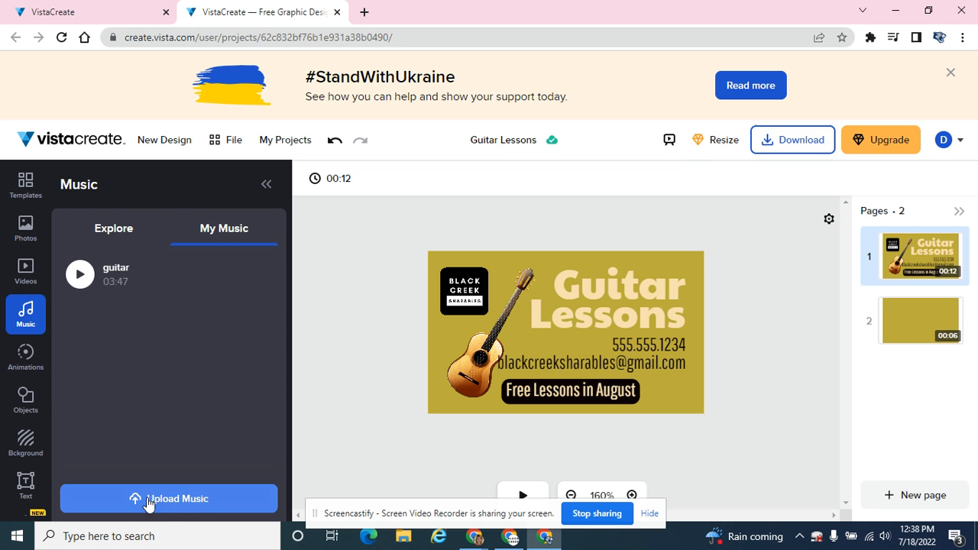
click(168, 498)
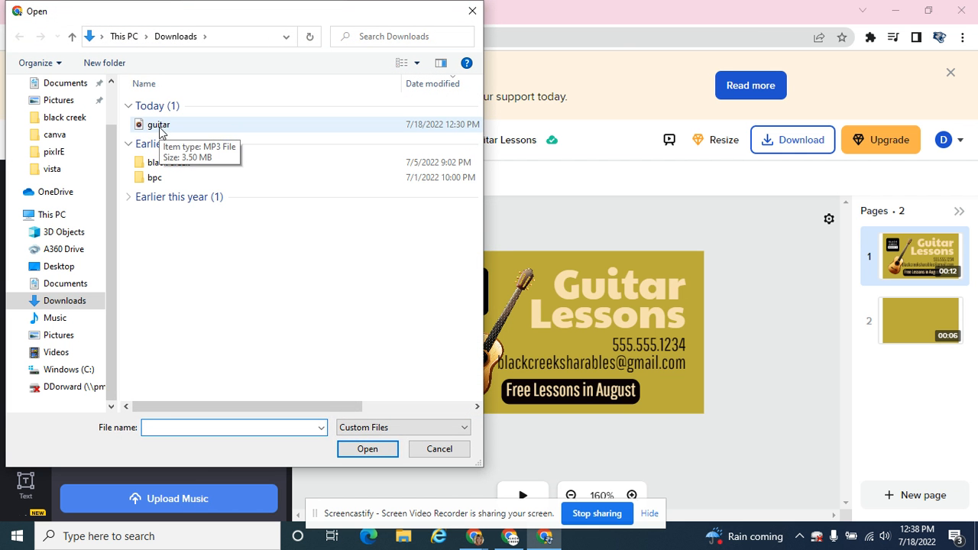
click(367, 448)
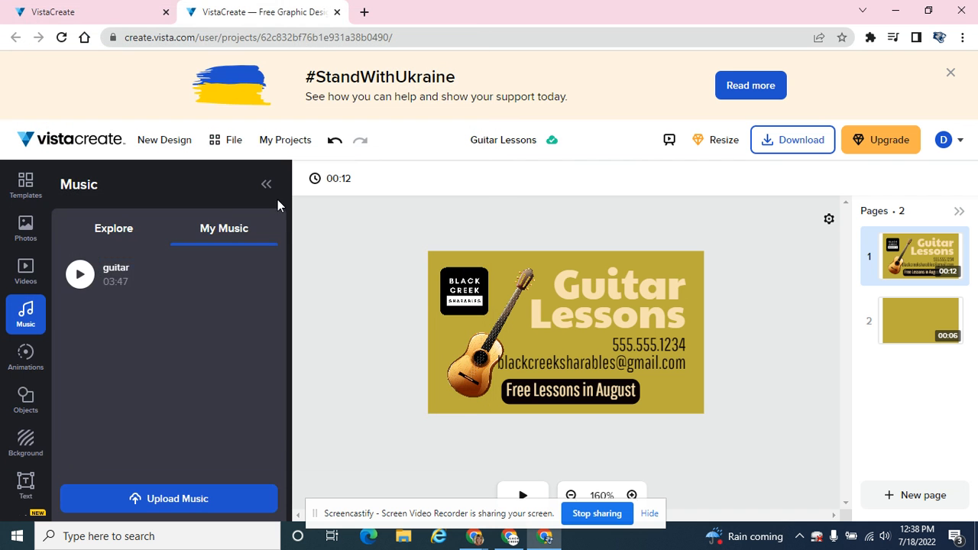
mouse_move(119, 279)
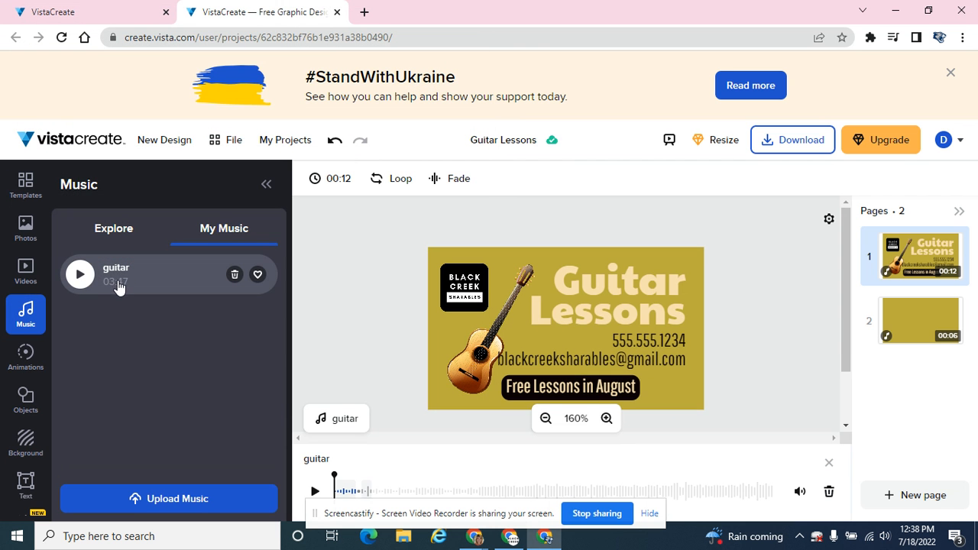
click(113, 228)
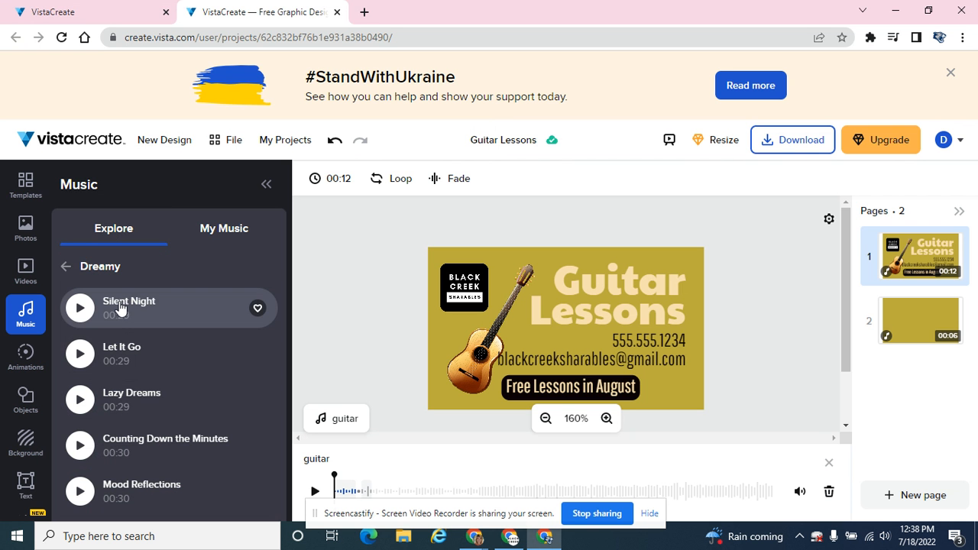
click(78, 307)
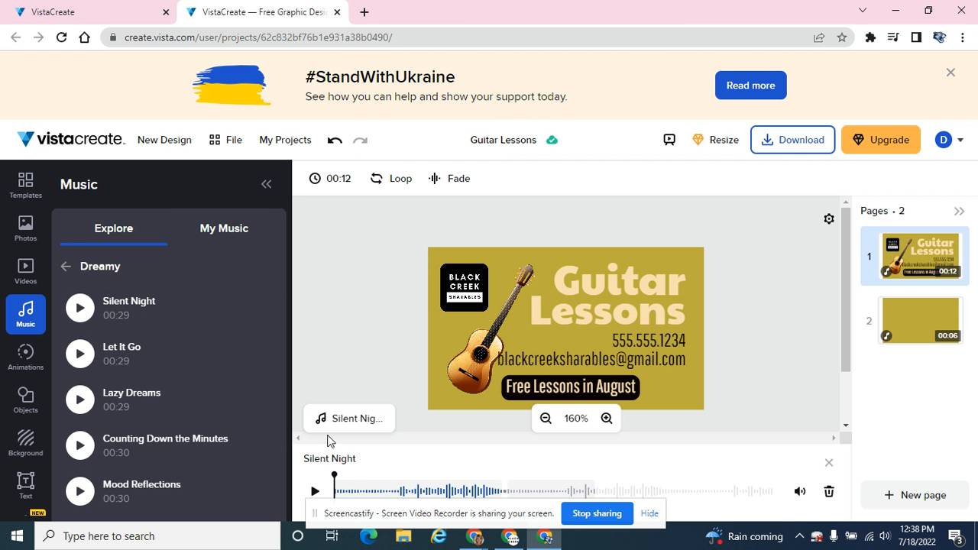
click(224, 228)
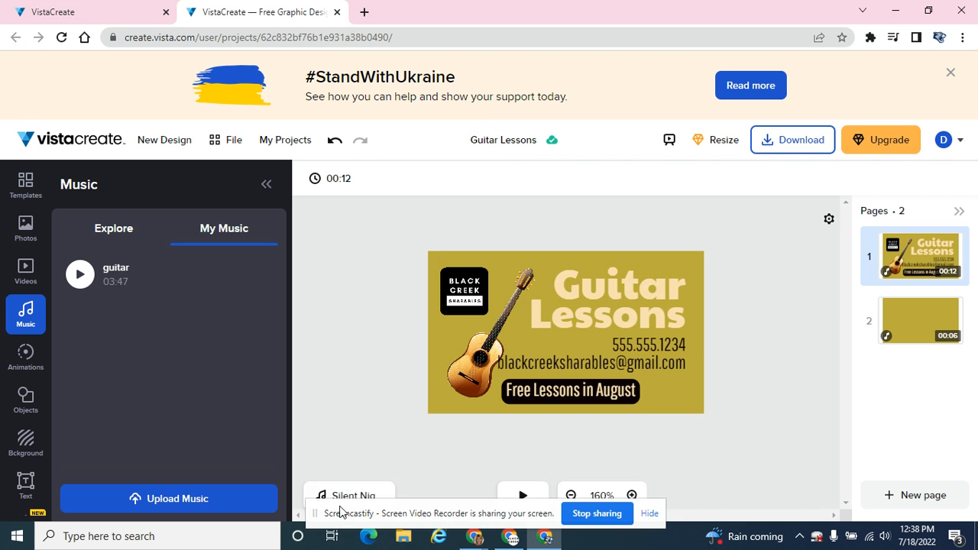
click(348, 491)
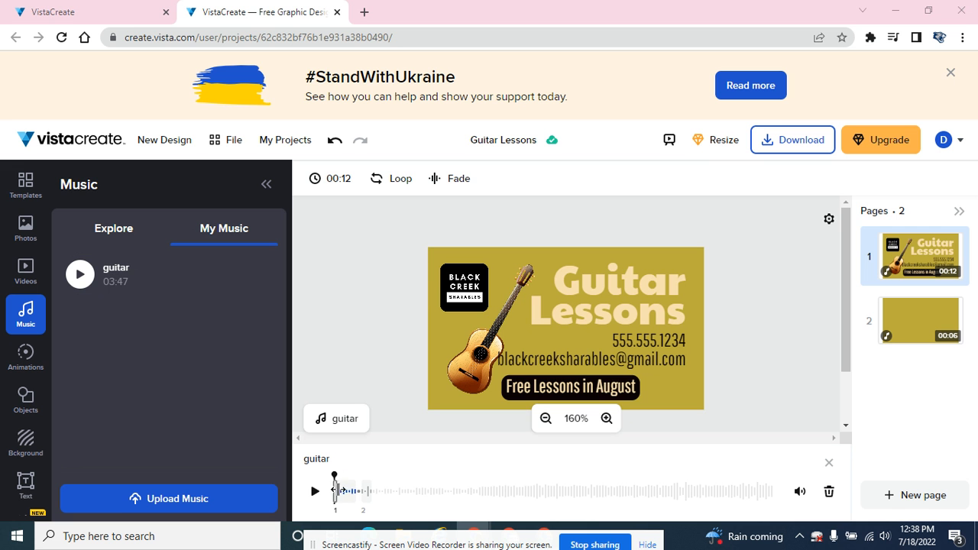
mouse_move(454, 507)
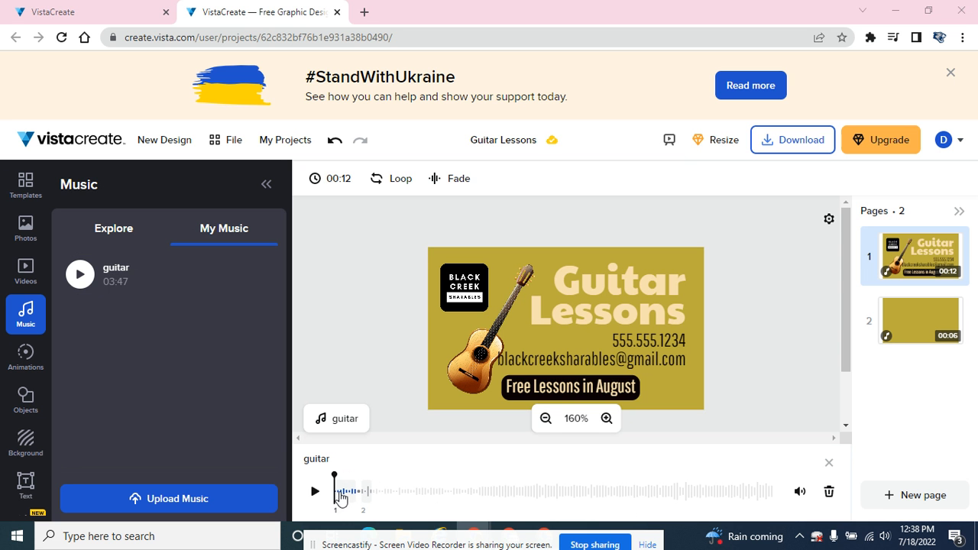
- Shift the guitar track selection to start around 0:37, then preview it
drag(340, 491, 401, 491)
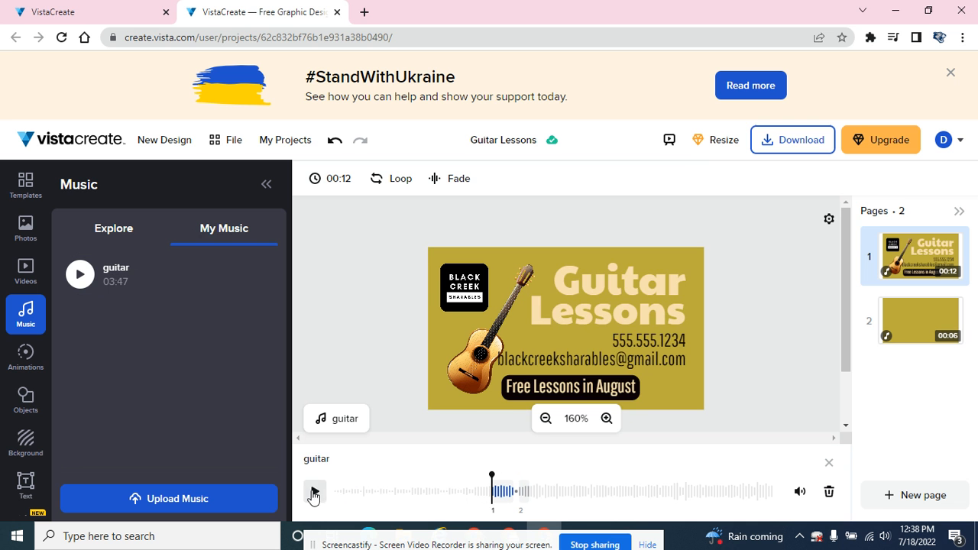
click(313, 492)
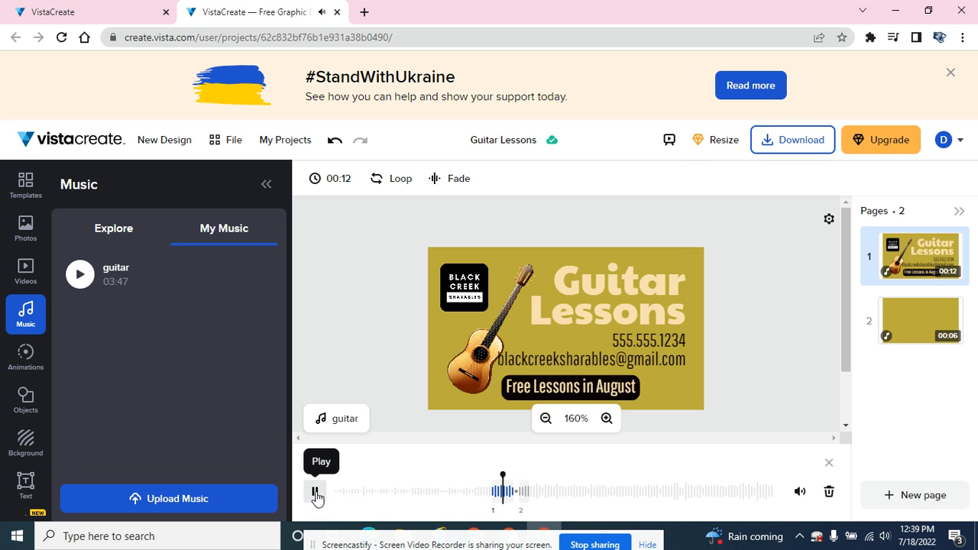
click(315, 491)
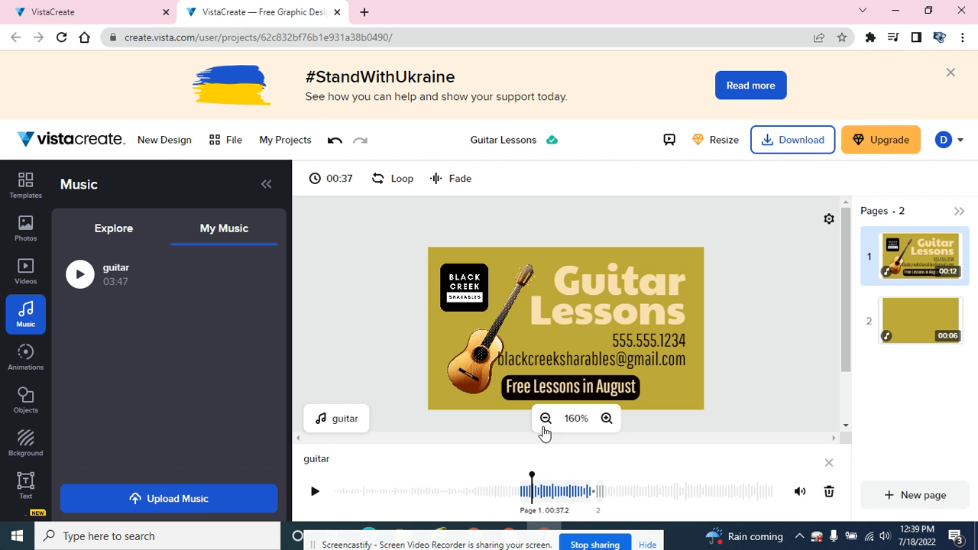
mouse_move(583, 497)
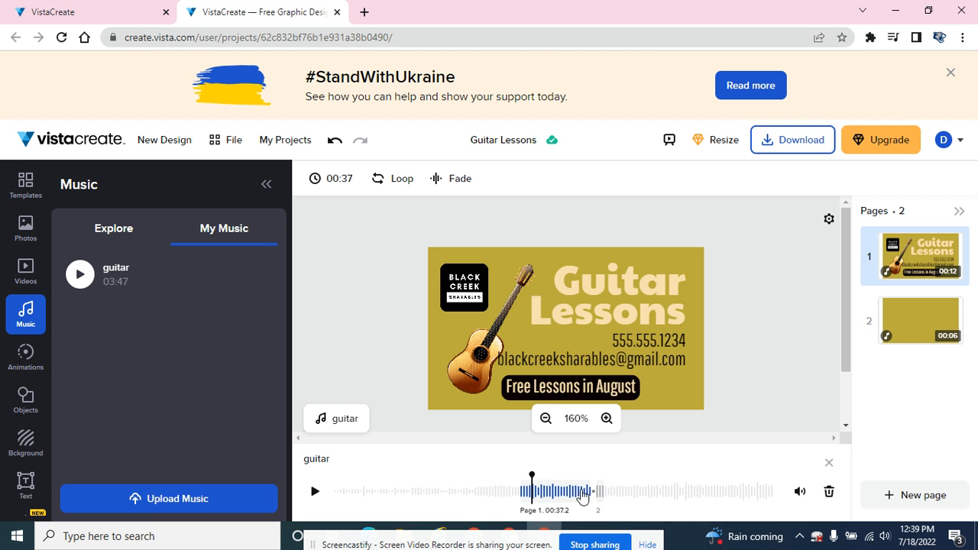
mouse_move(571, 498)
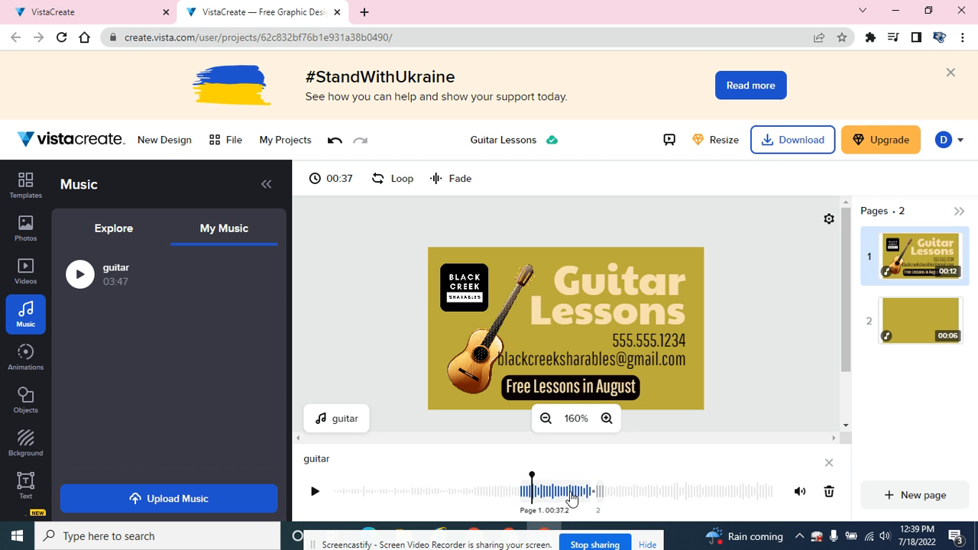
mouse_move(377, 178)
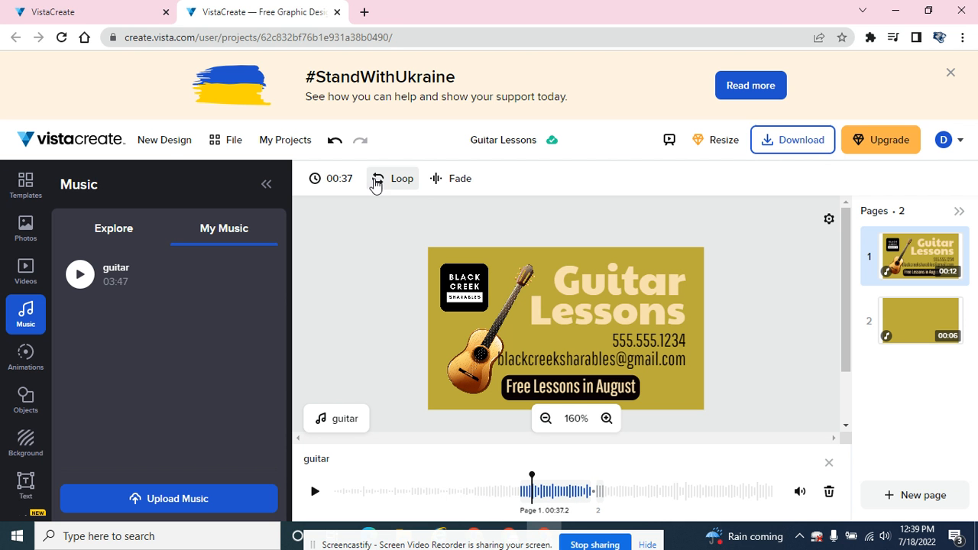
click(392, 178)
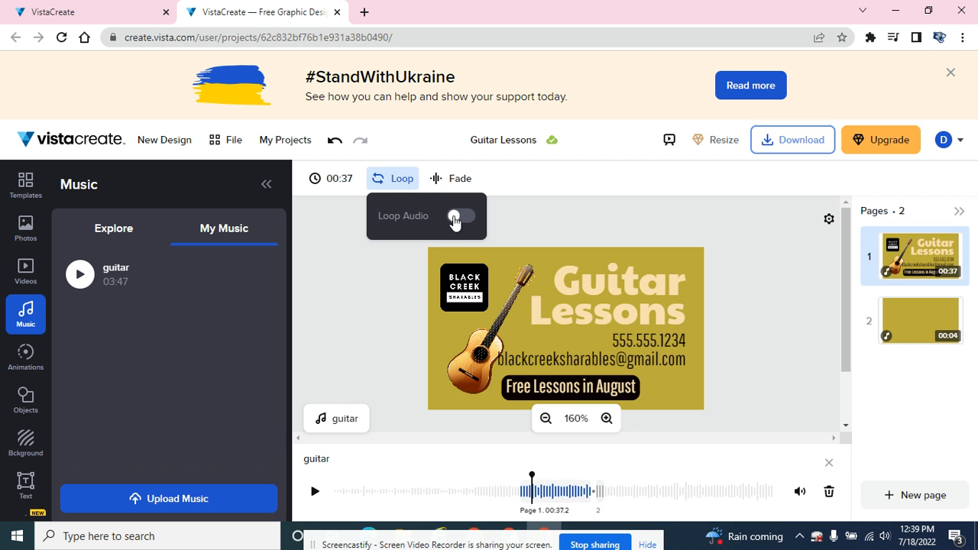
click(463, 216)
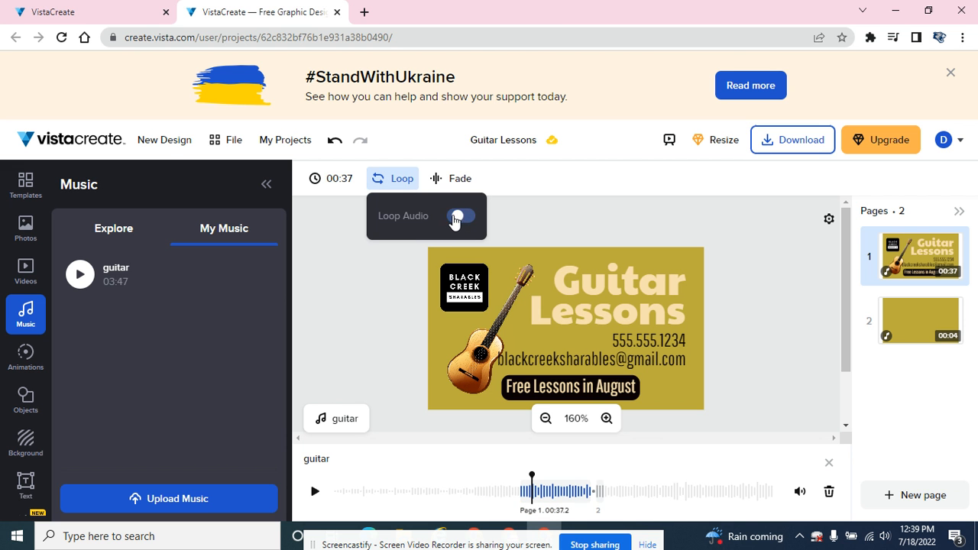
click(460, 215)
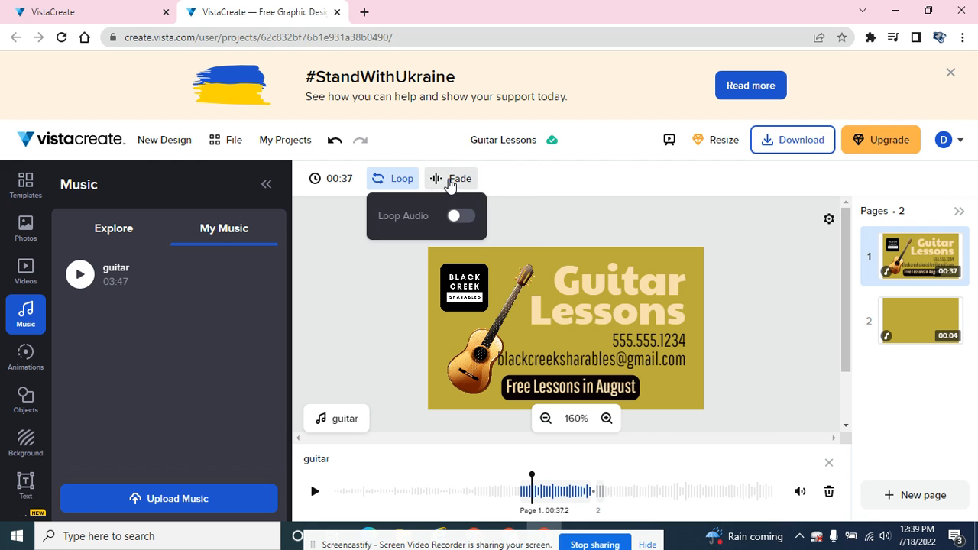
click(459, 178)
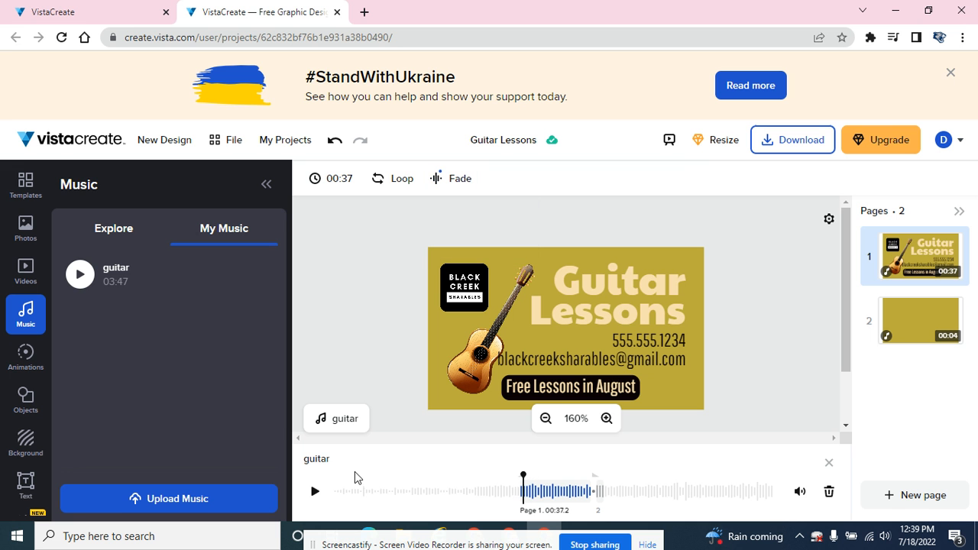
click(315, 491)
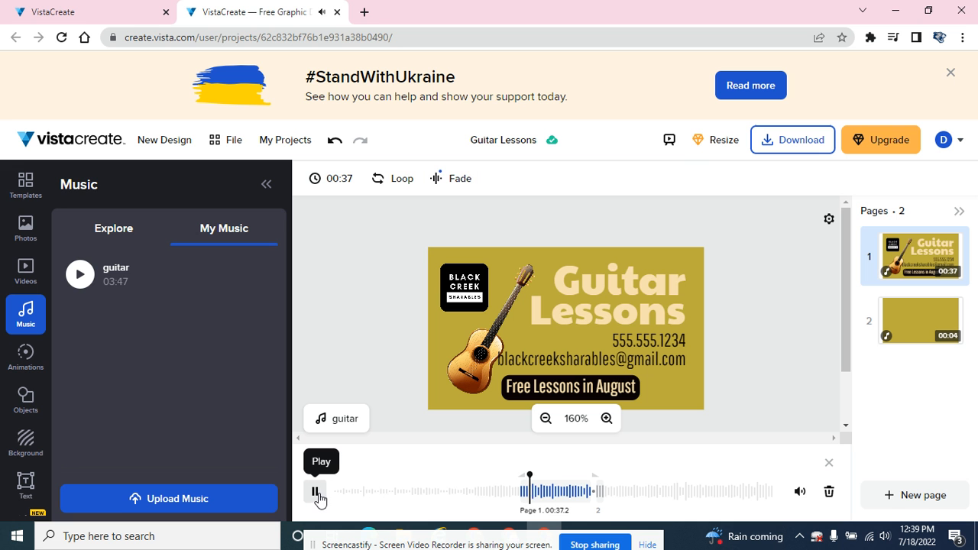
click(316, 491)
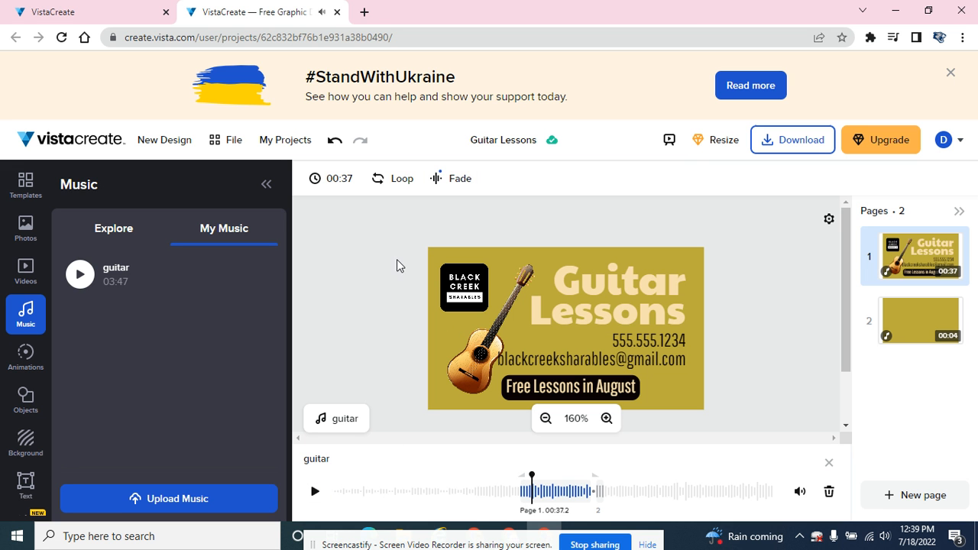
click(607, 294)
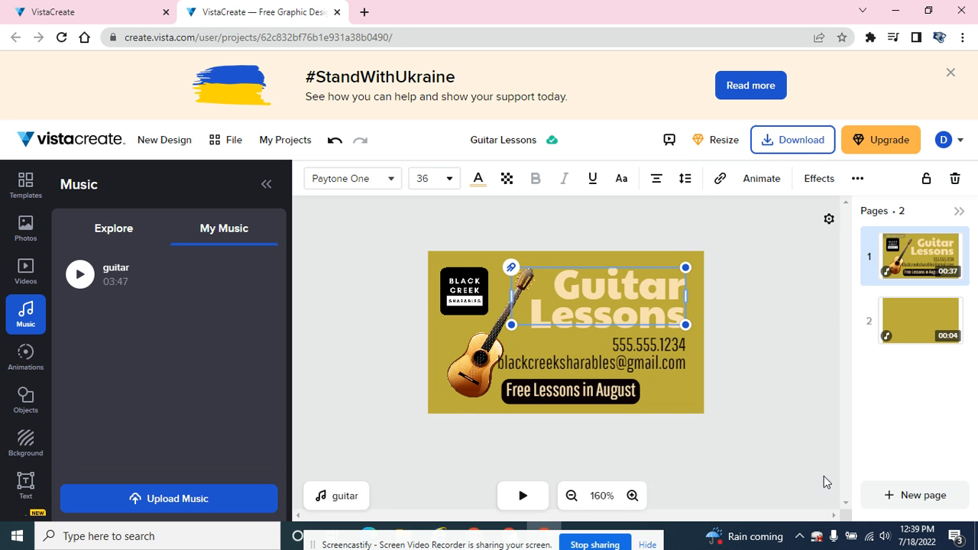
mouse_move(470, 475)
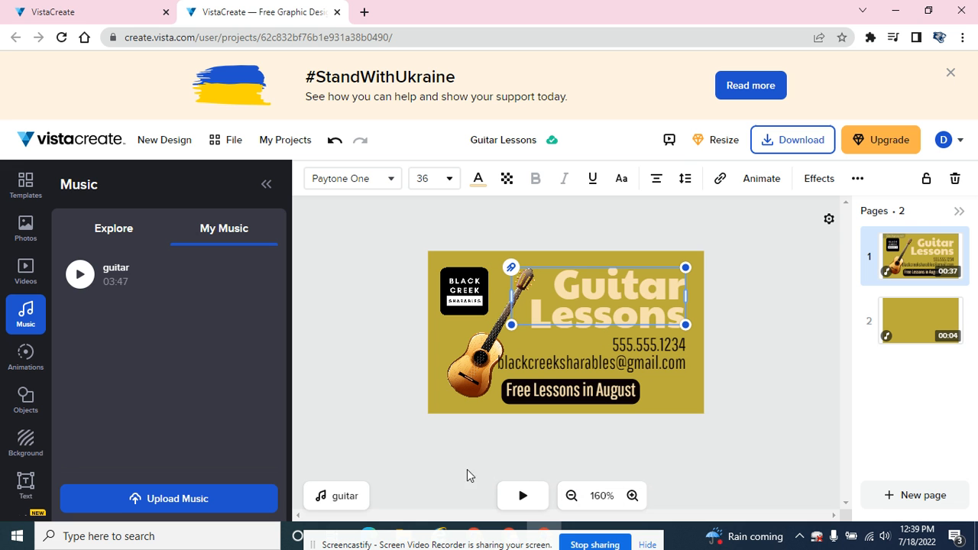
mouse_move(348, 468)
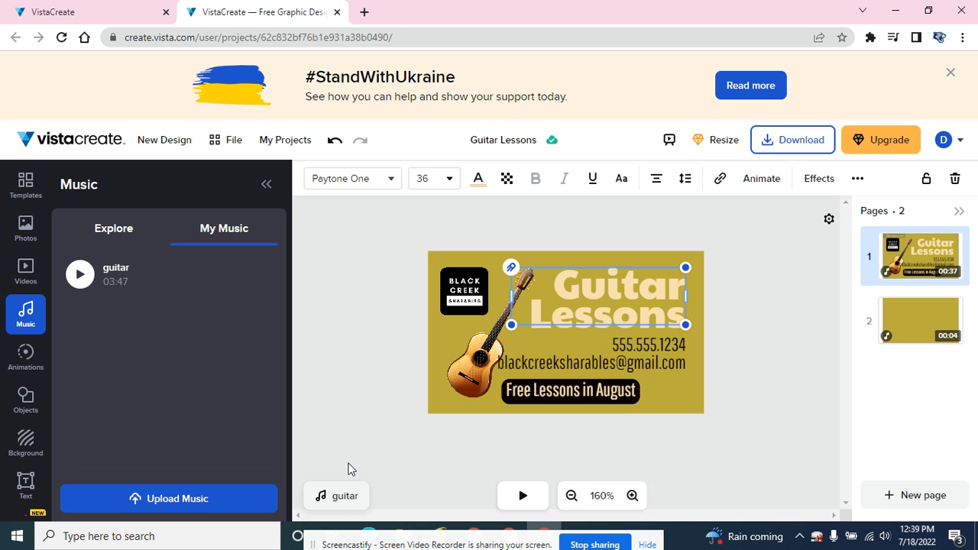
mouse_move(328, 500)
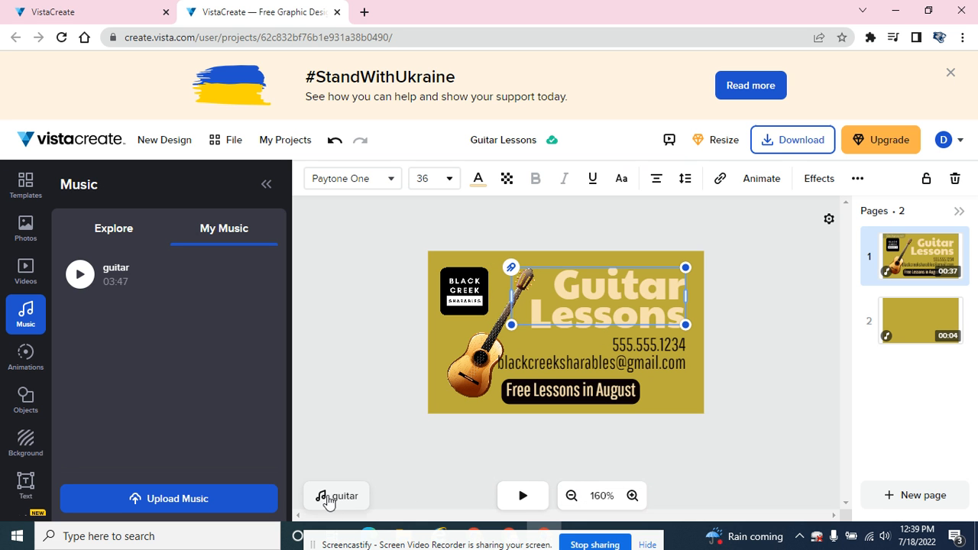
click(336, 495)
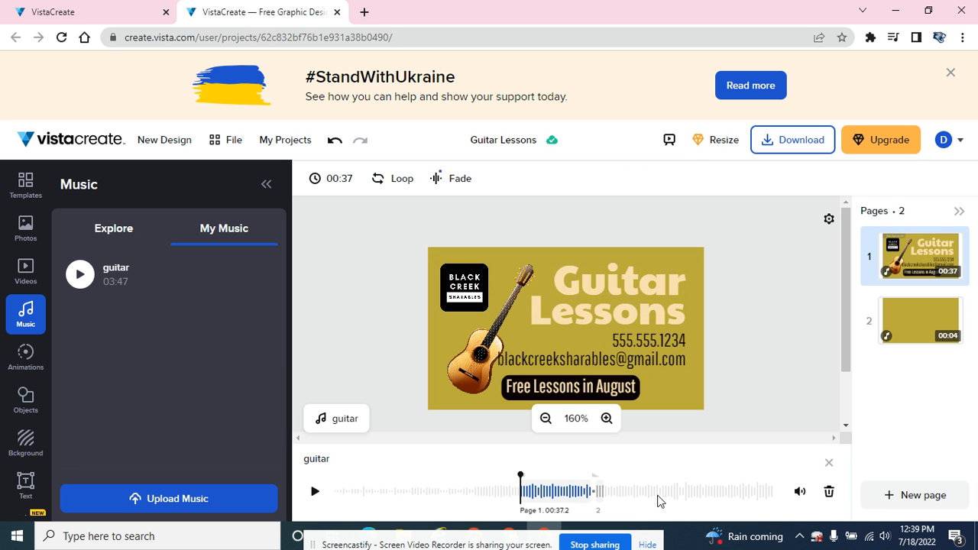
mouse_move(828, 491)
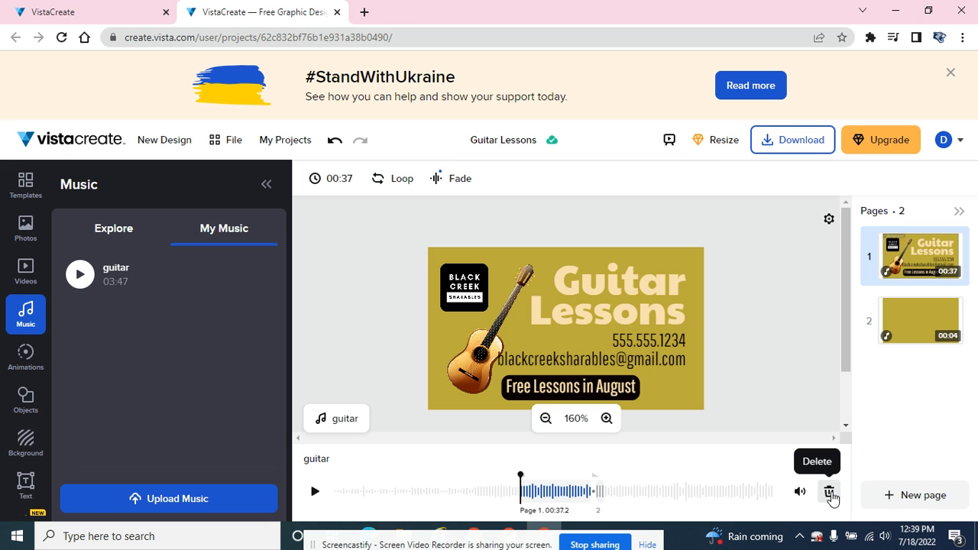
mouse_move(404, 315)
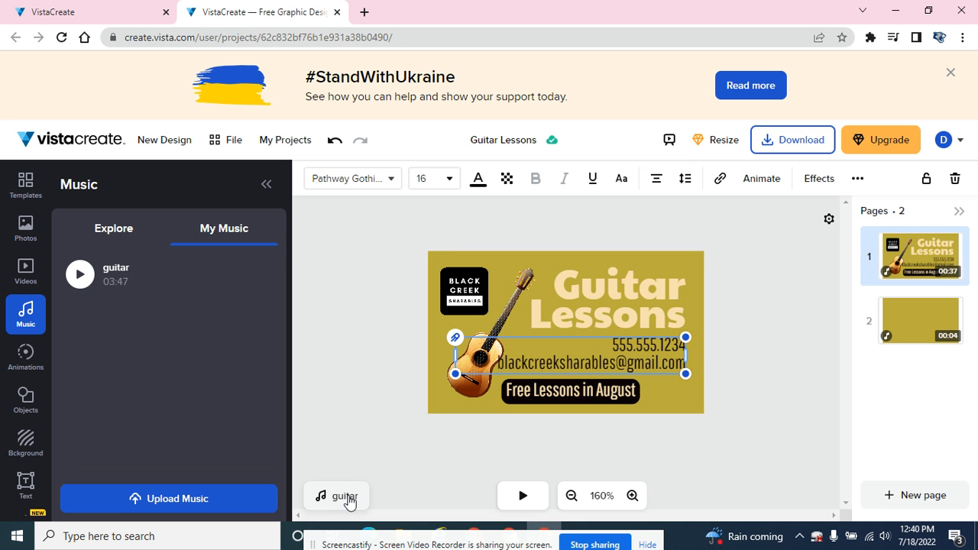
click(345, 495)
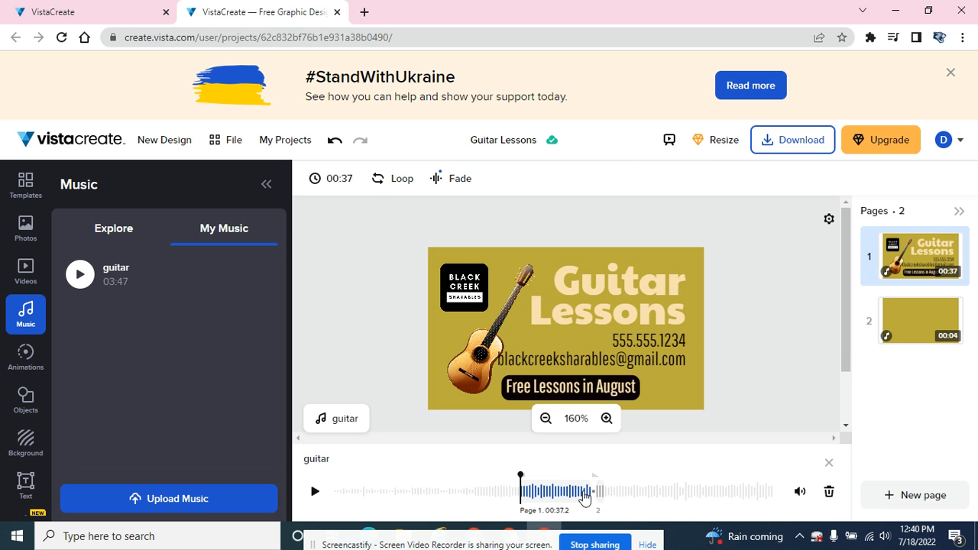
mouse_move(690, 503)
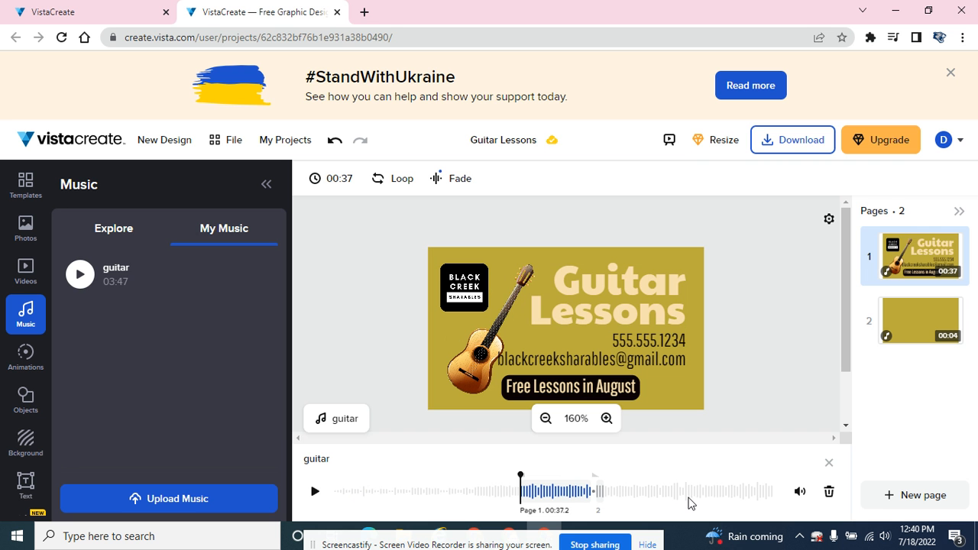
click(792, 140)
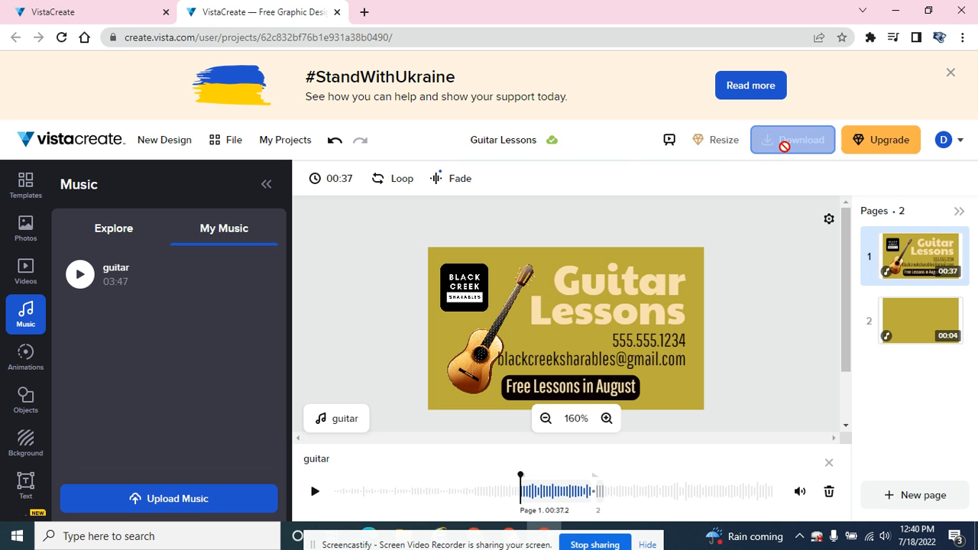
click(792, 140)
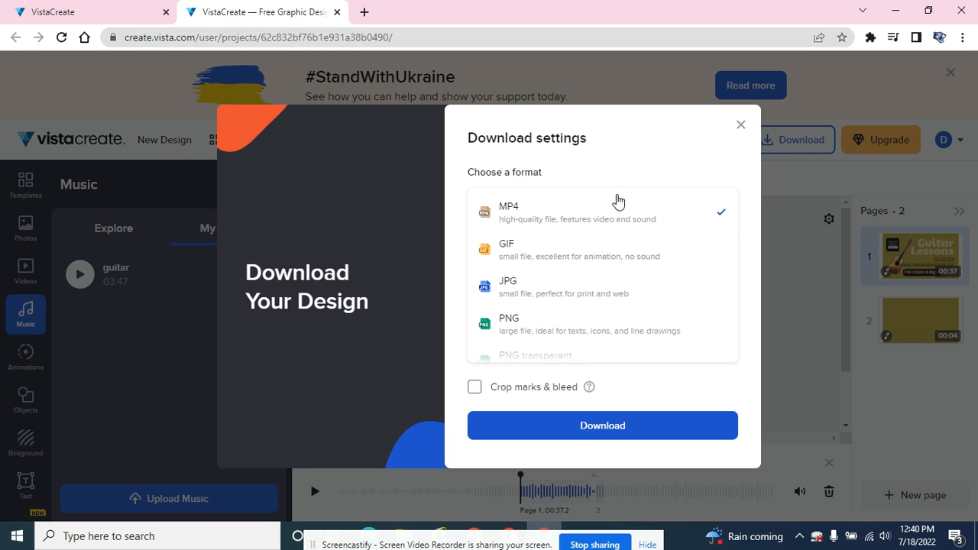
mouse_move(558, 223)
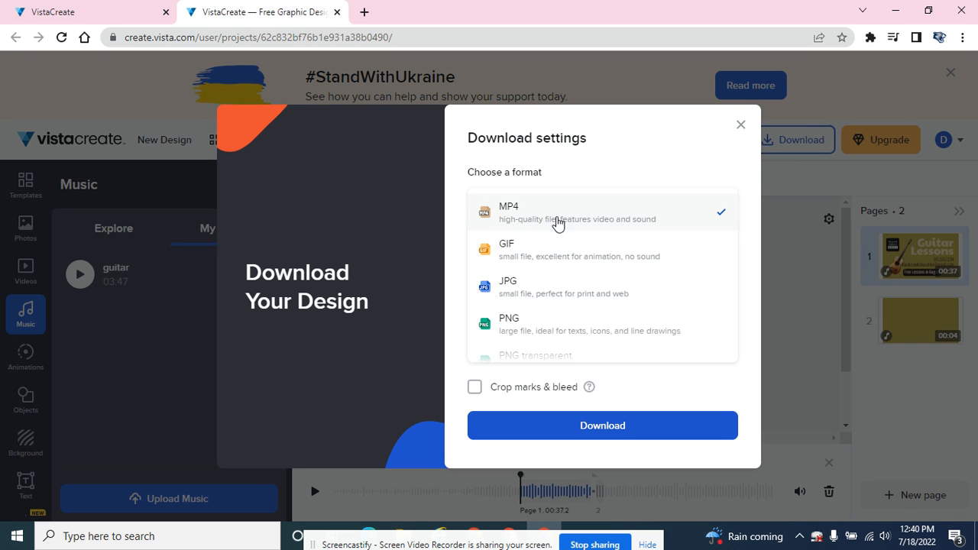
mouse_move(633, 263)
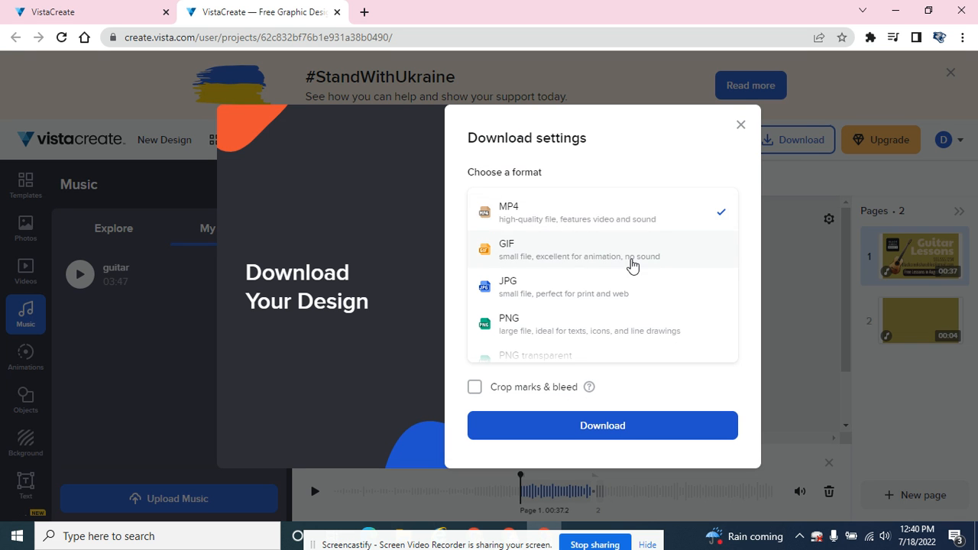
mouse_move(491, 224)
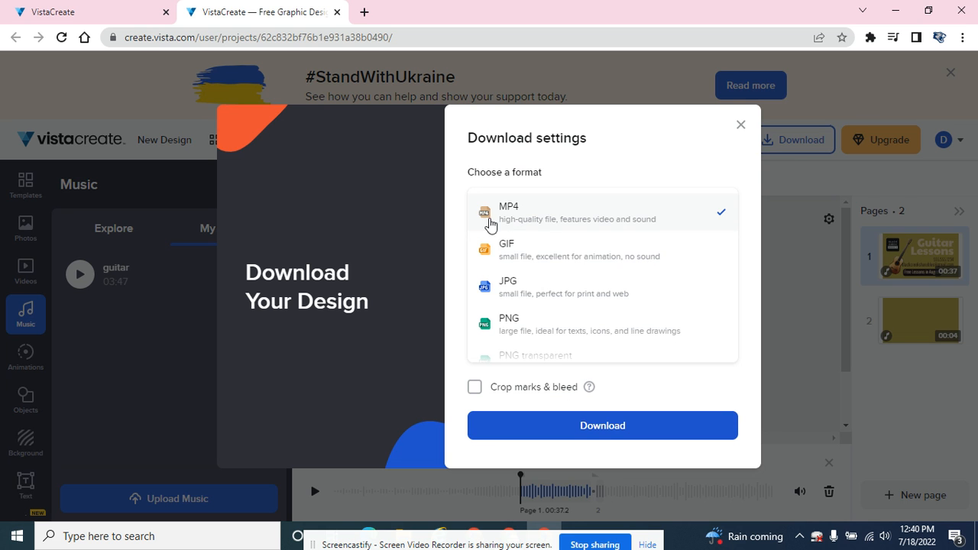
click(740, 123)
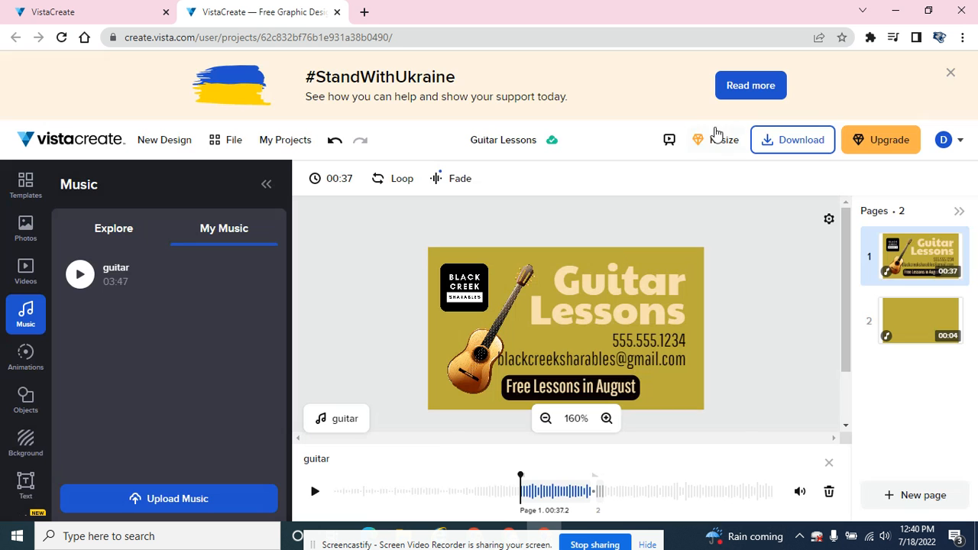
mouse_move(397, 243)
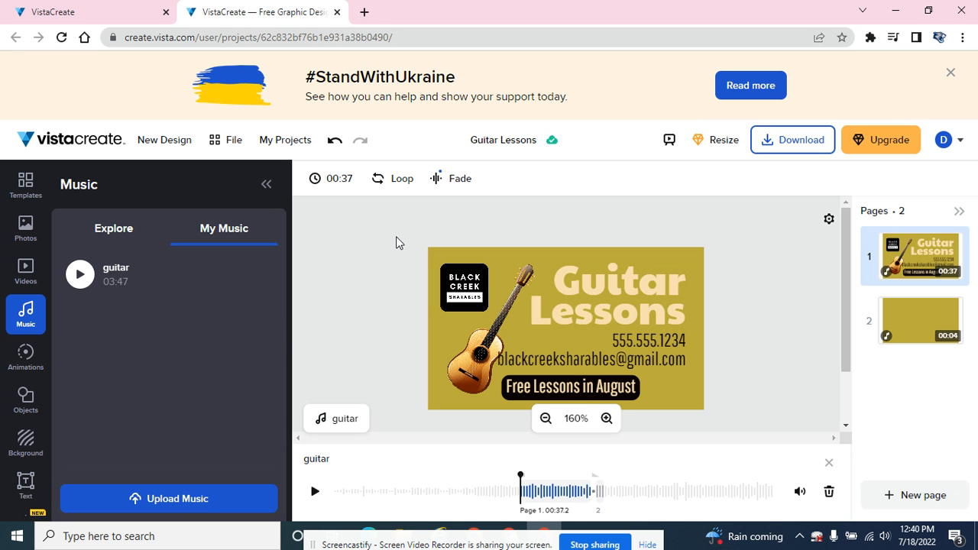
mouse_move(410, 300)
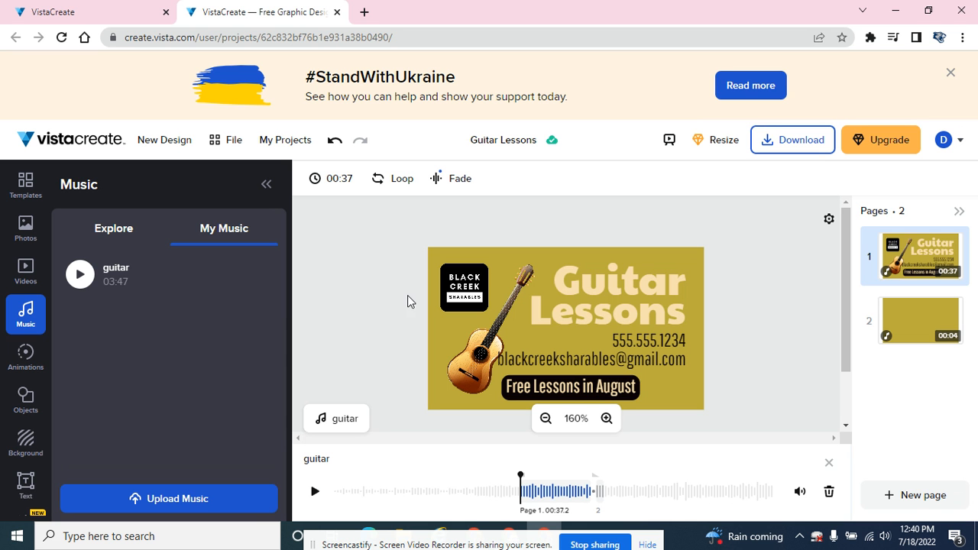